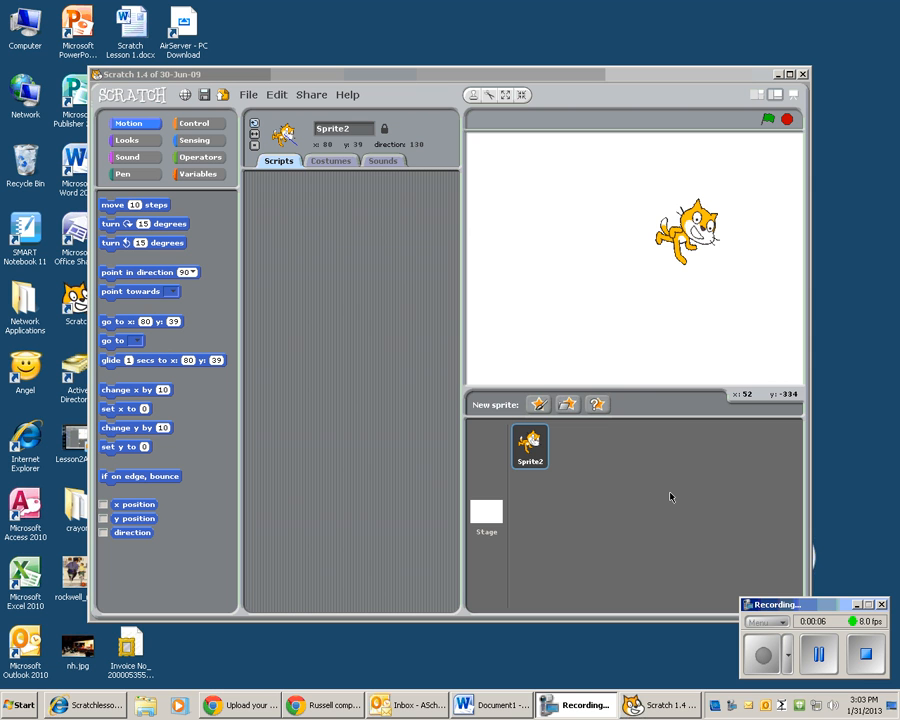
{"action": "mouse_move", "coordinate": [710, 506]}
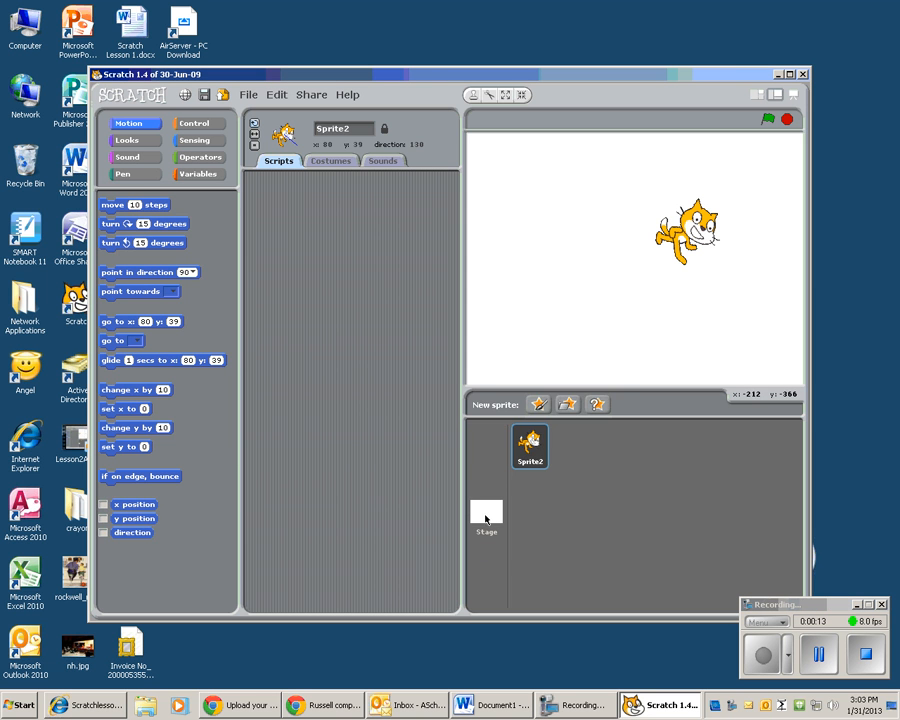
- Select the Stage in the sprite list and show its Backgrounds list with background1
{"action": "left_click", "coordinate": [488, 516]}
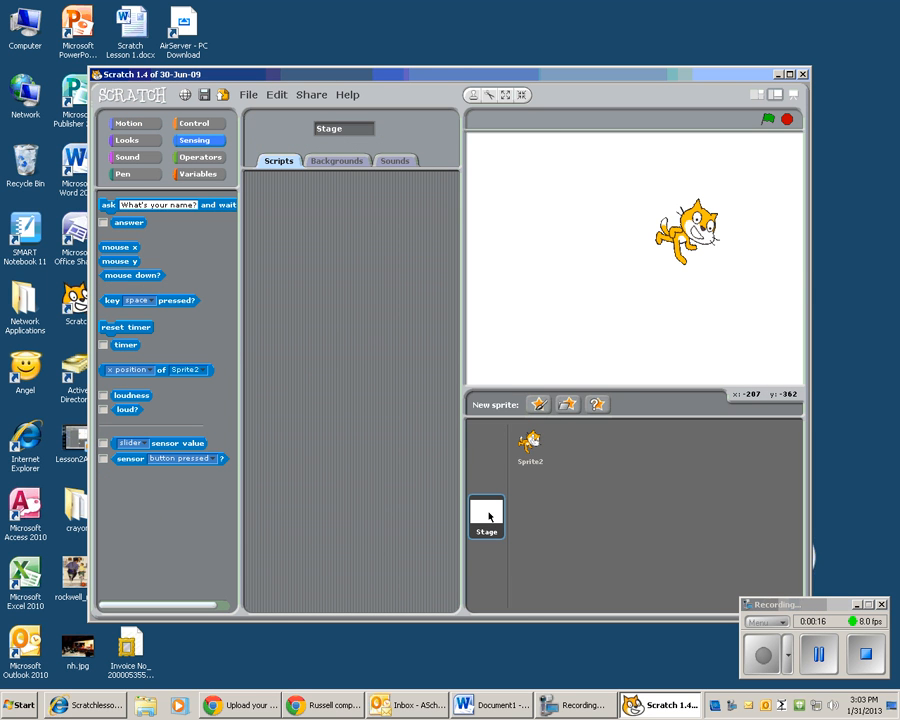
{"action": "mouse_move", "coordinate": [482, 390]}
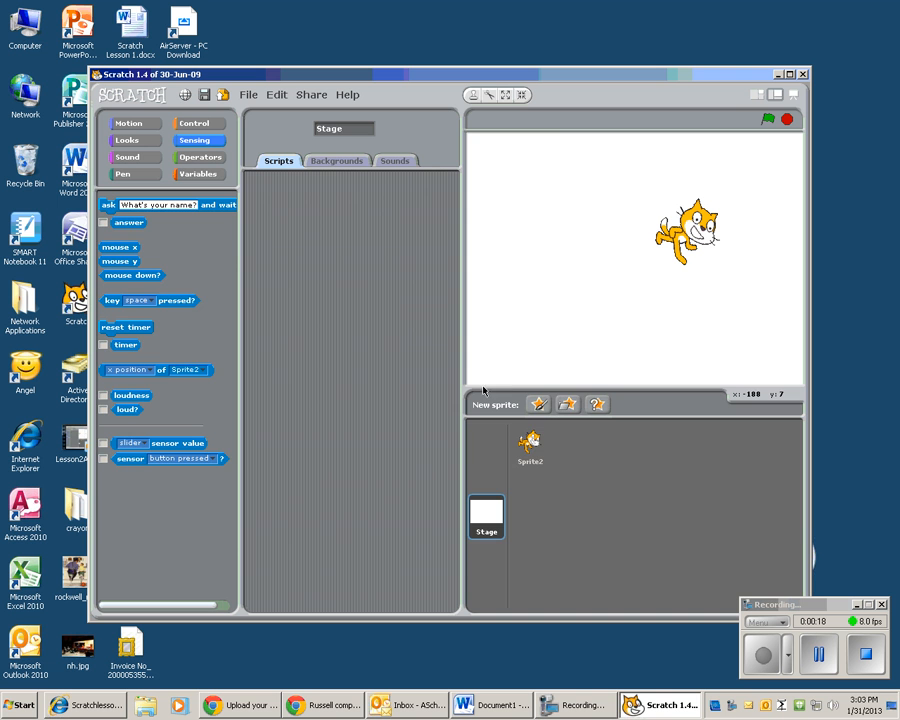
{"action": "left_click", "coordinate": [528, 446]}
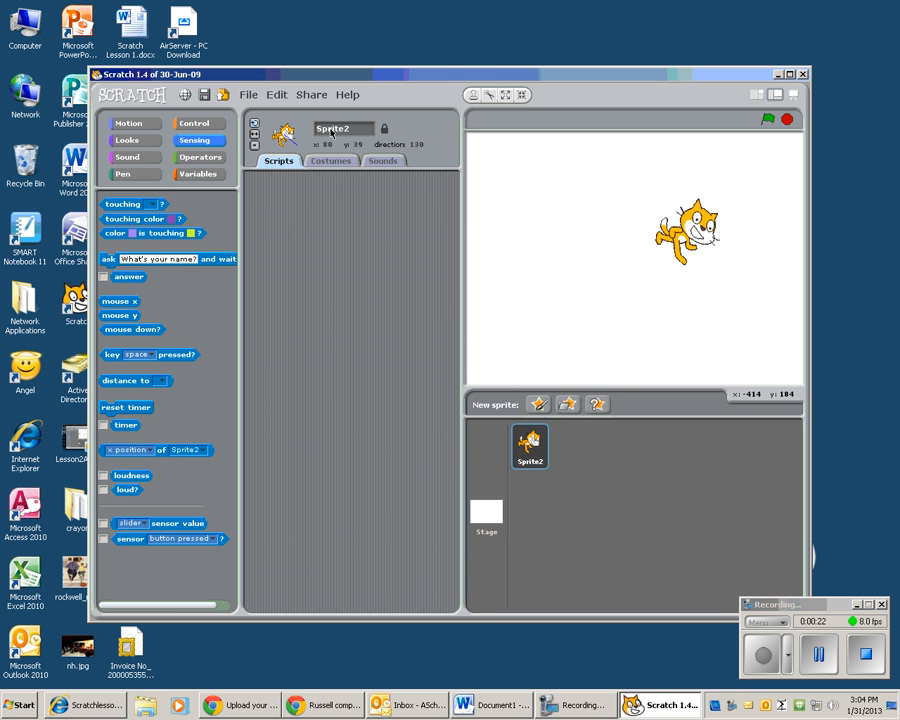
{"action": "left_click", "coordinate": [486, 516]}
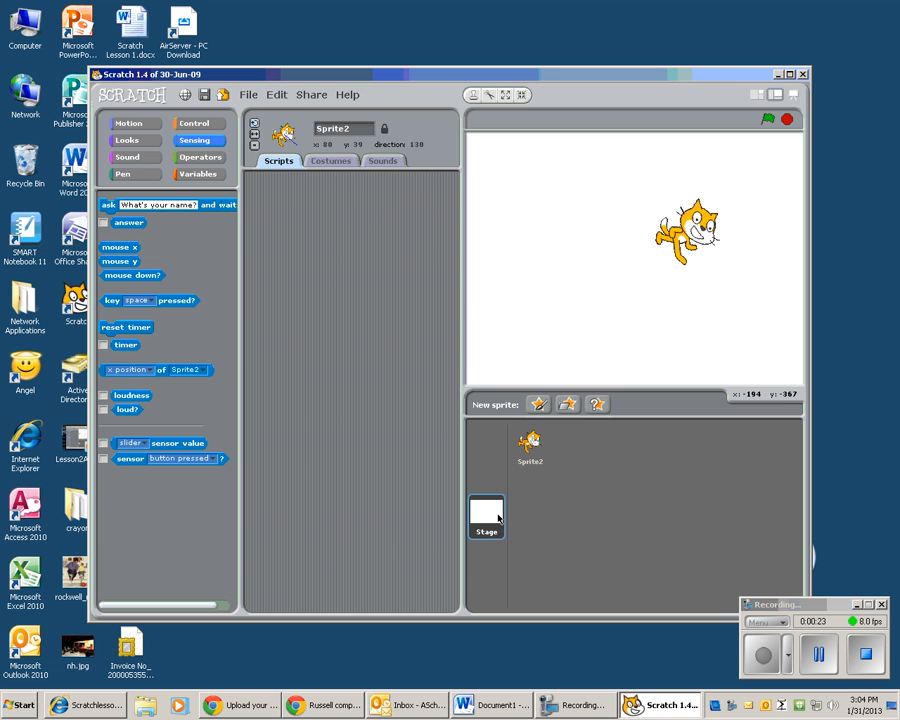
{"action": "left_click", "coordinate": [486, 518]}
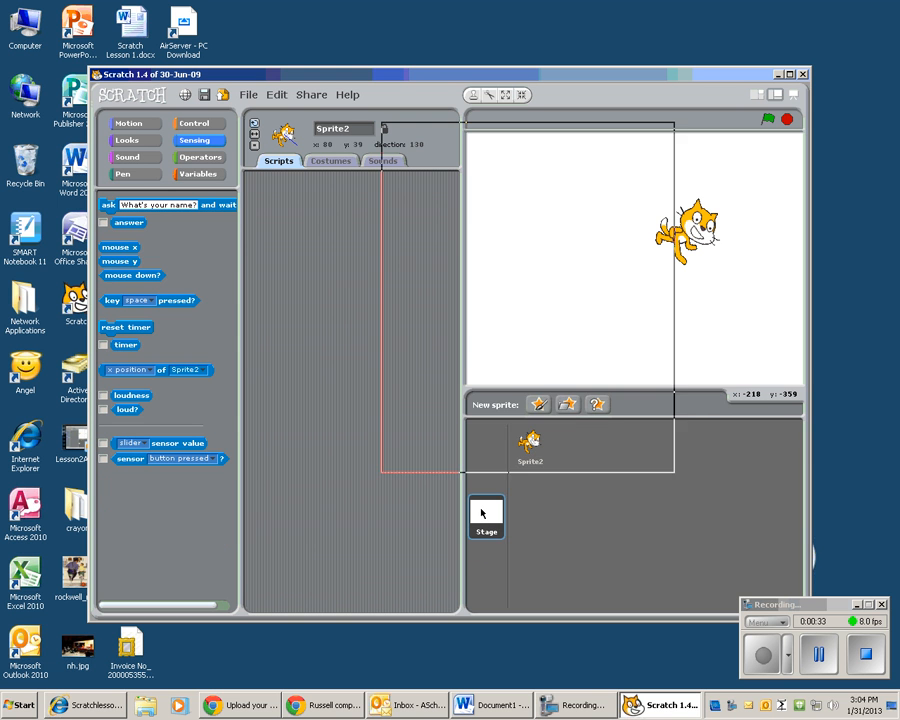
{"action": "left_click", "coordinate": [486, 516]}
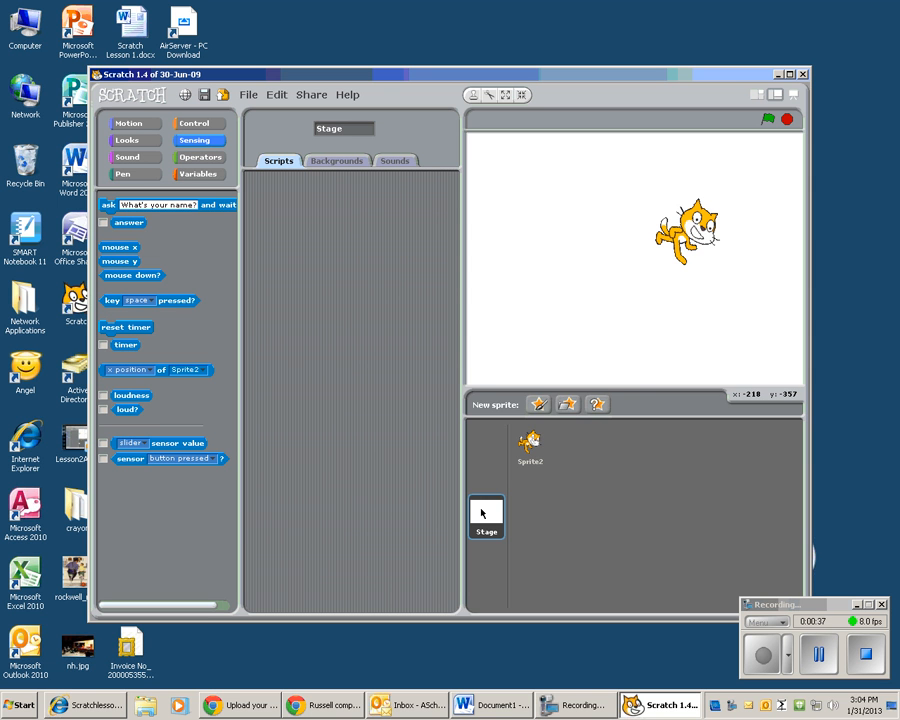
{"action": "left_click_drag", "start_coordinate": [684, 230], "coordinate": [640, 256]}
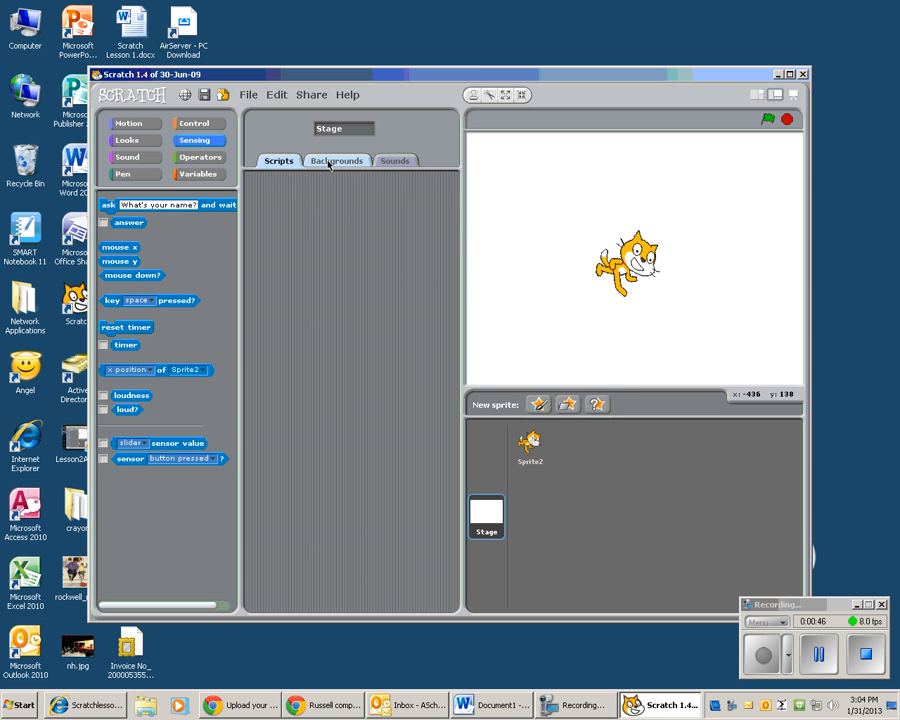
{"action": "left_click", "coordinate": [336, 160]}
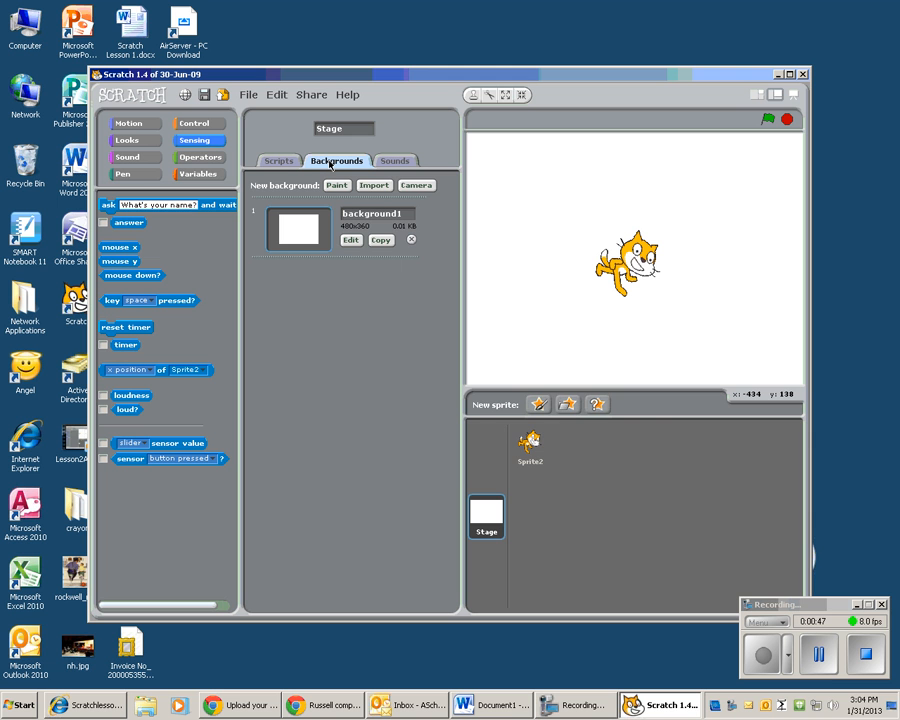
{"action": "mouse_move", "coordinate": [324, 188]}
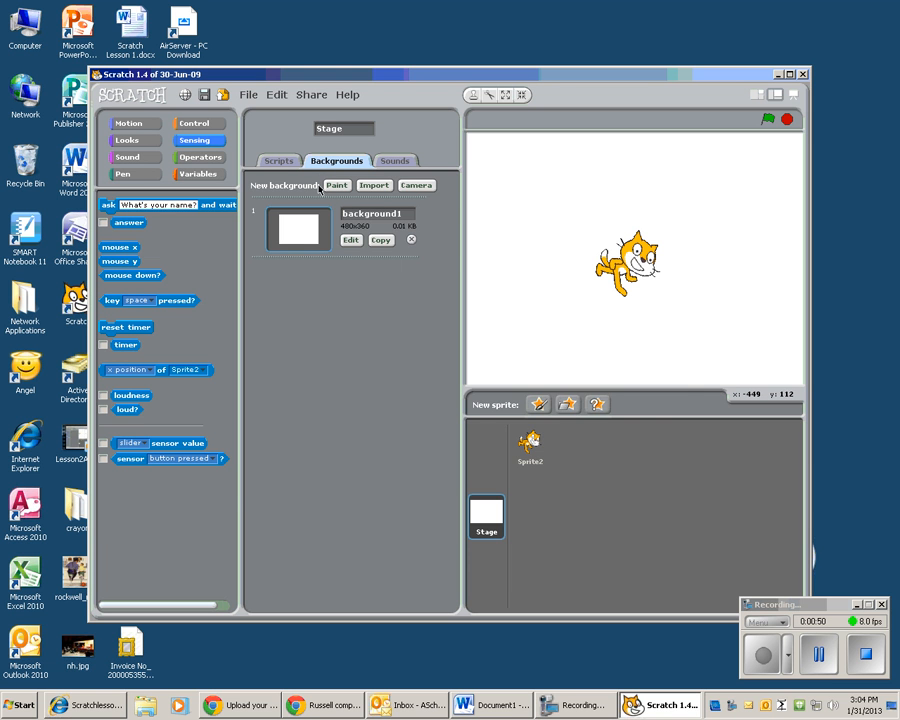
- Import the xy-grid background from the Backgrounds library onto the stage
{"action": "left_click", "coordinate": [372, 184]}
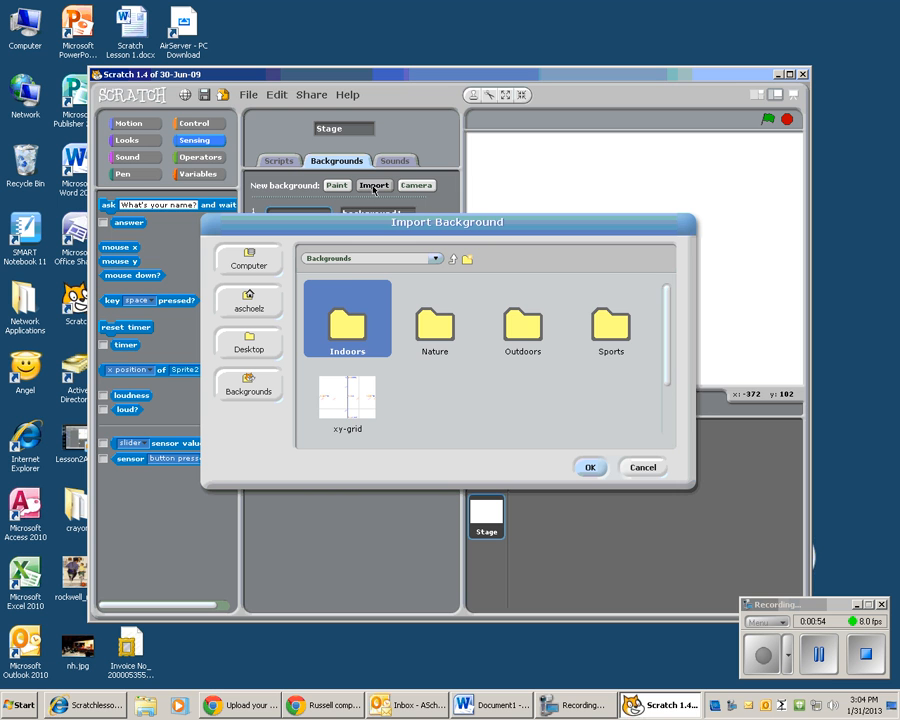
{"action": "mouse_move", "coordinate": [356, 336]}
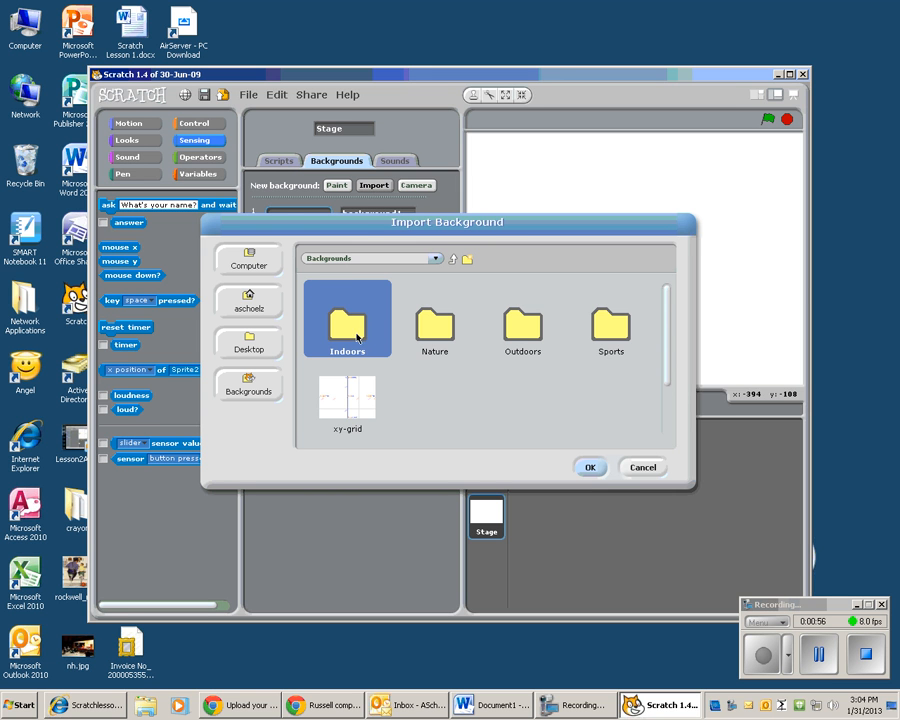
{"action": "mouse_move", "coordinate": [352, 412]}
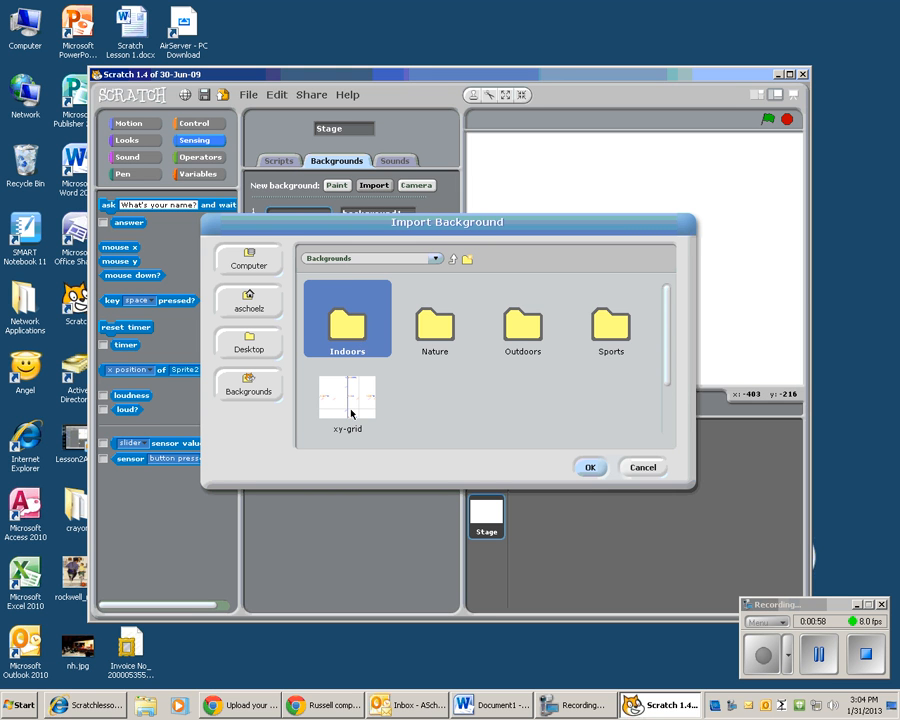
{"action": "left_click", "coordinate": [348, 400]}
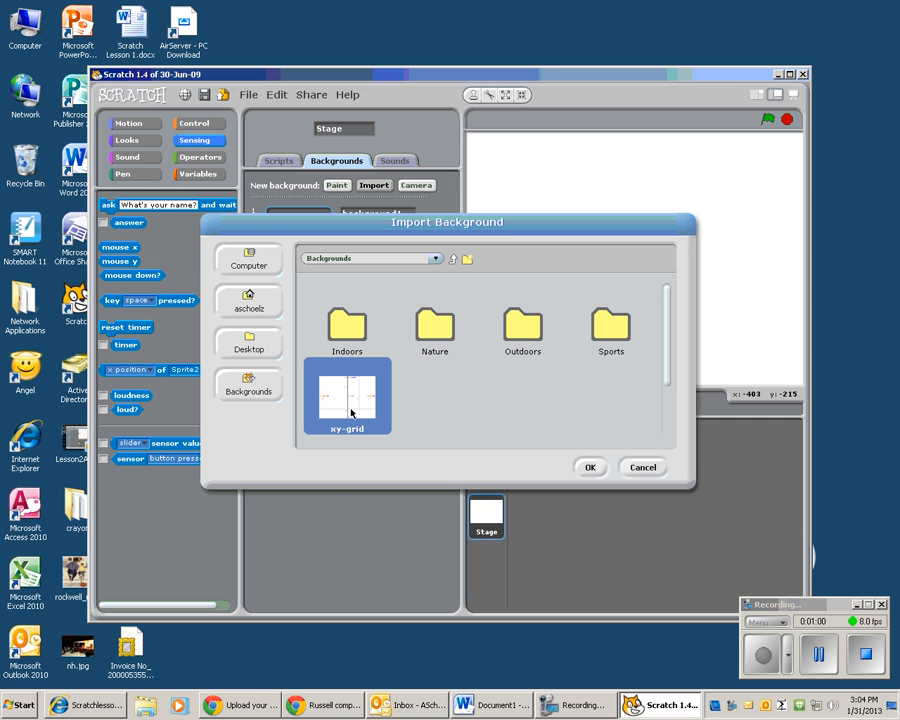
{"action": "mouse_move", "coordinate": [474, 428]}
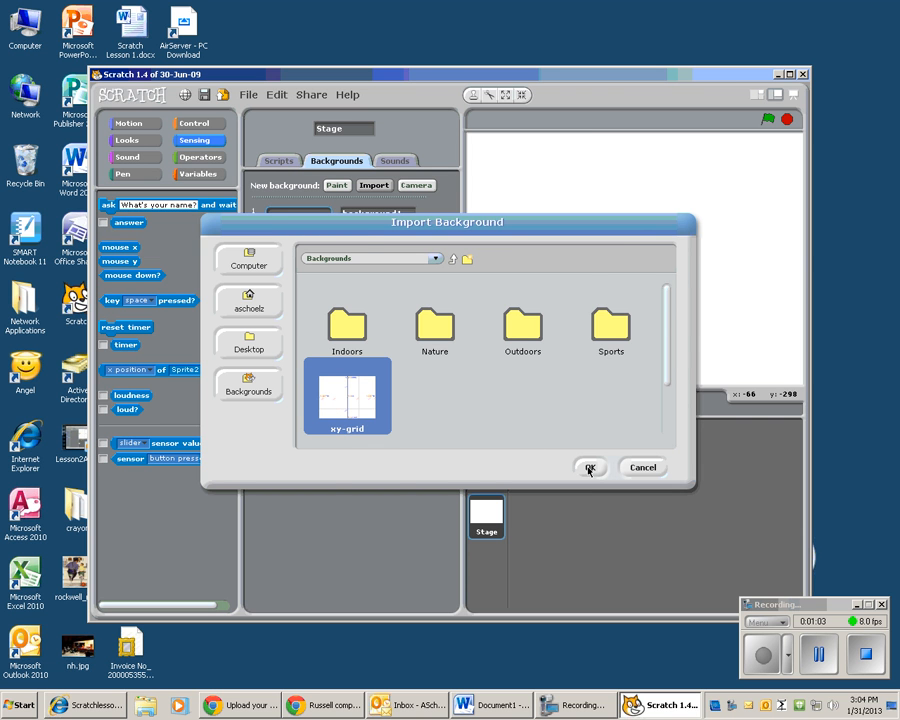
{"action": "left_click", "coordinate": [590, 468]}
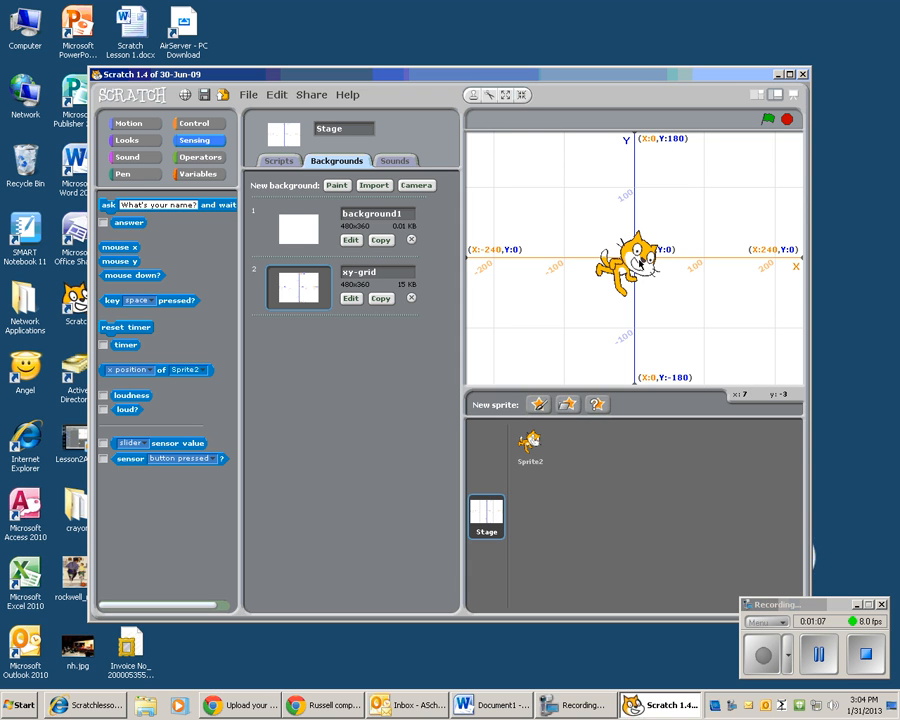
{"action": "mouse_move", "coordinate": [596, 204]}
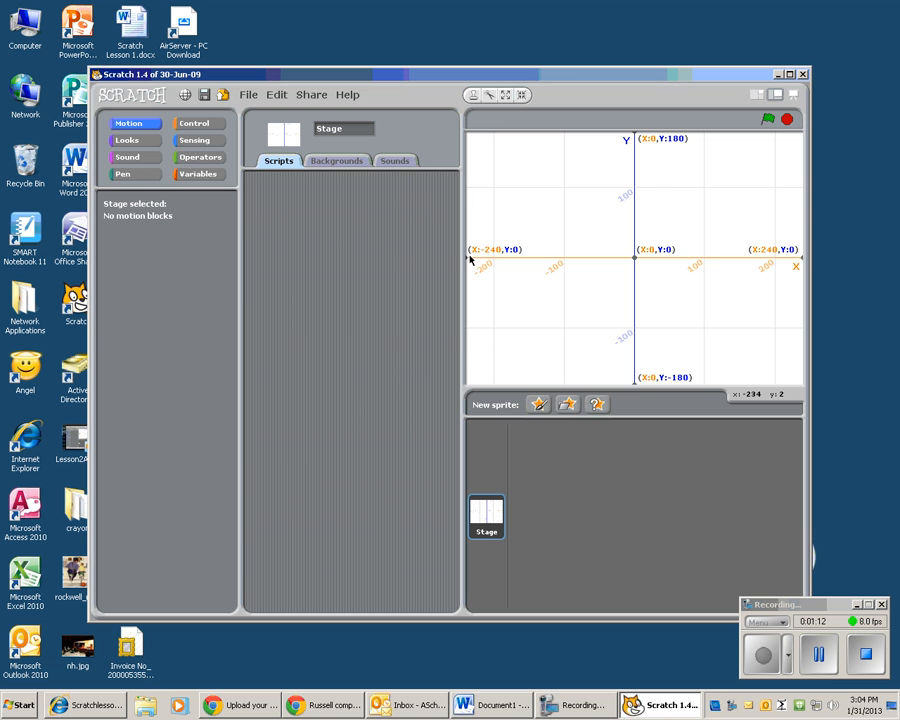
{"action": "mouse_move", "coordinate": [756, 262]}
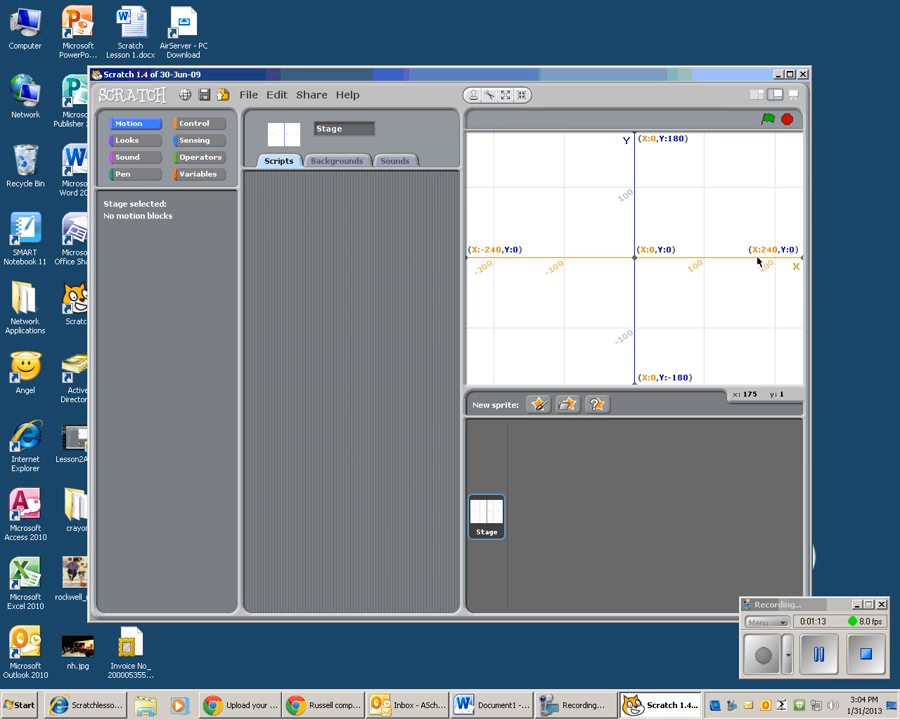
{"action": "mouse_move", "coordinate": [636, 136]}
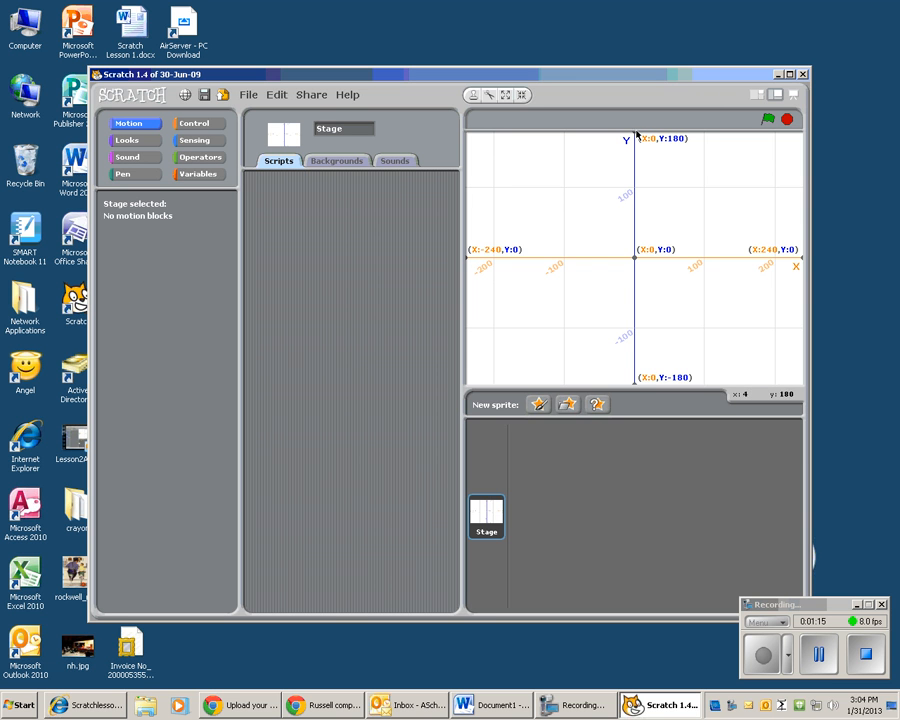
{"action": "mouse_move", "coordinate": [624, 380]}
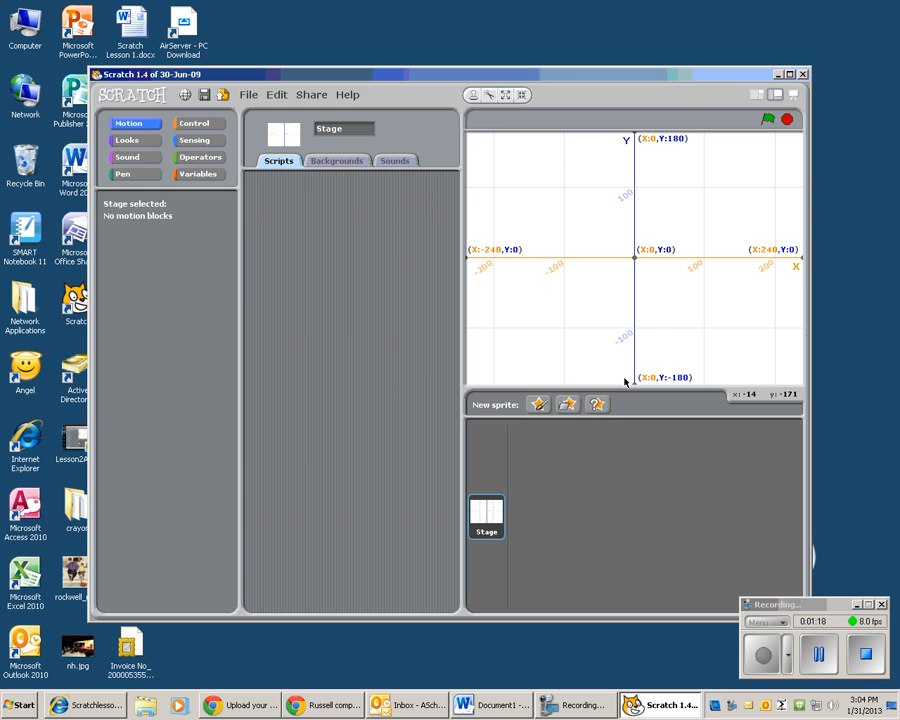
{"action": "mouse_move", "coordinate": [442, 236]}
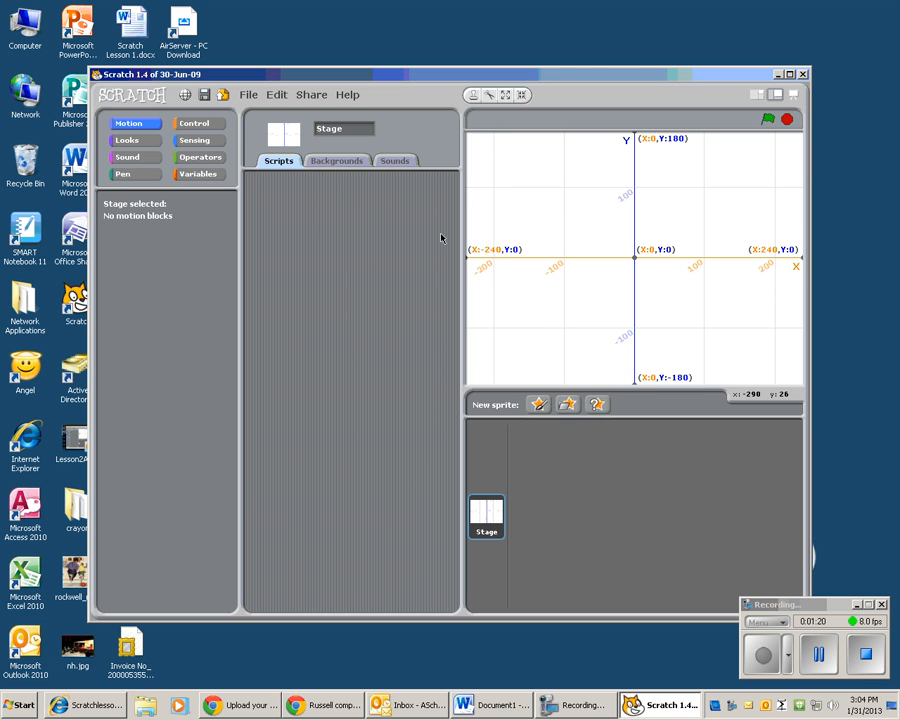
{"action": "mouse_move", "coordinate": [624, 322]}
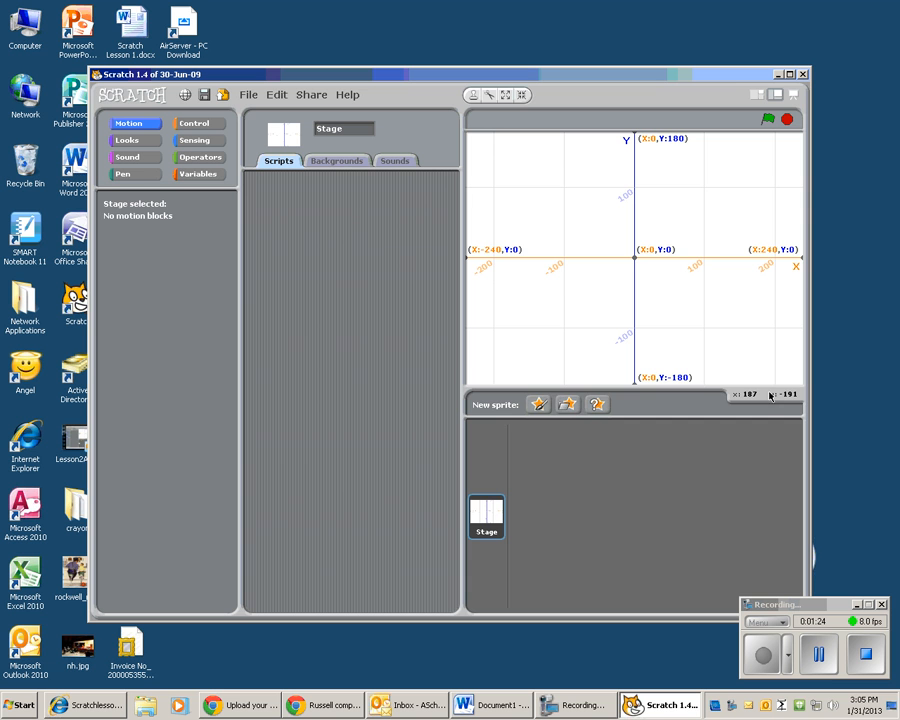
{"action": "mouse_move", "coordinate": [684, 318]}
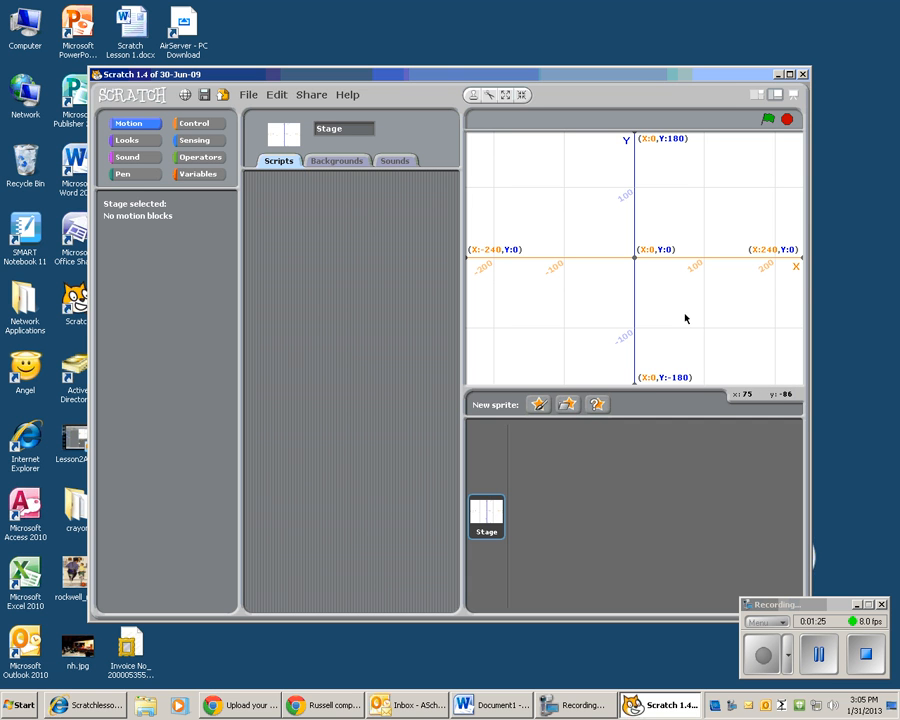
{"action": "mouse_move", "coordinate": [520, 180]}
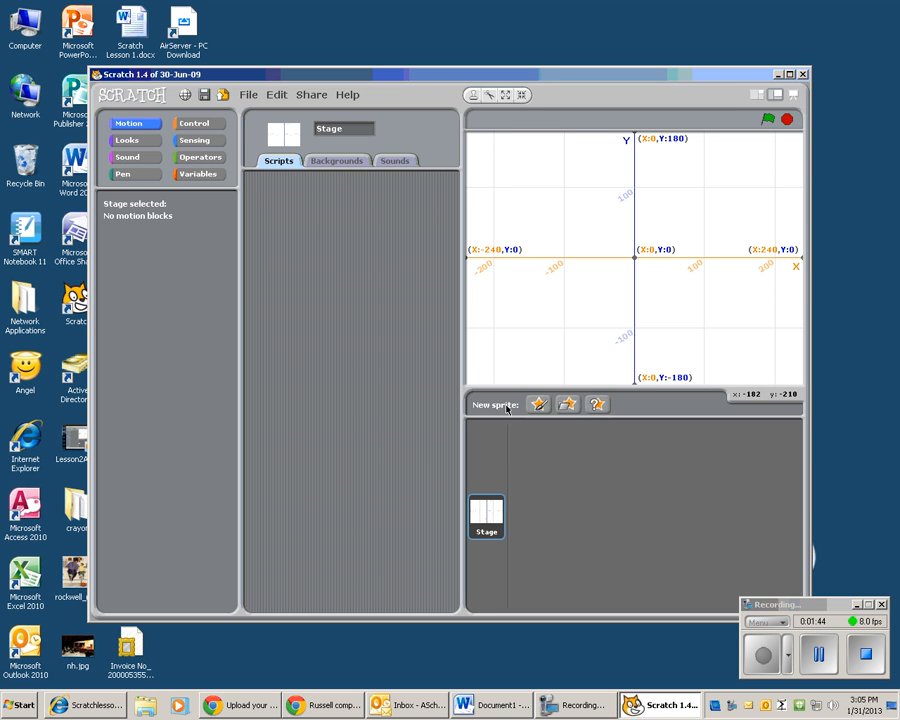
{"action": "mouse_move", "coordinate": [538, 404]}
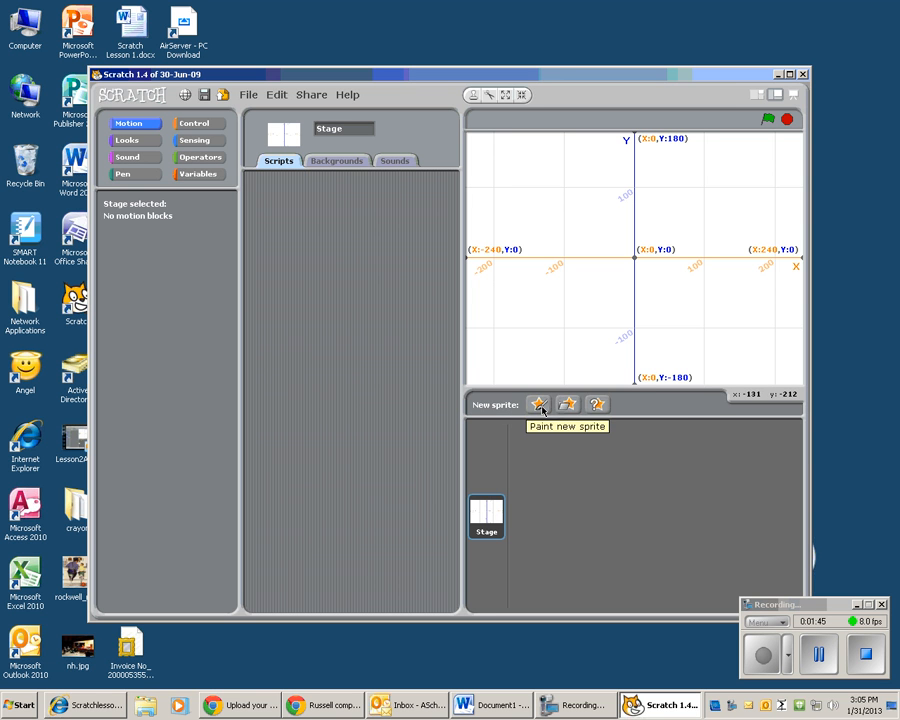
{"action": "mouse_move", "coordinate": [568, 404]}
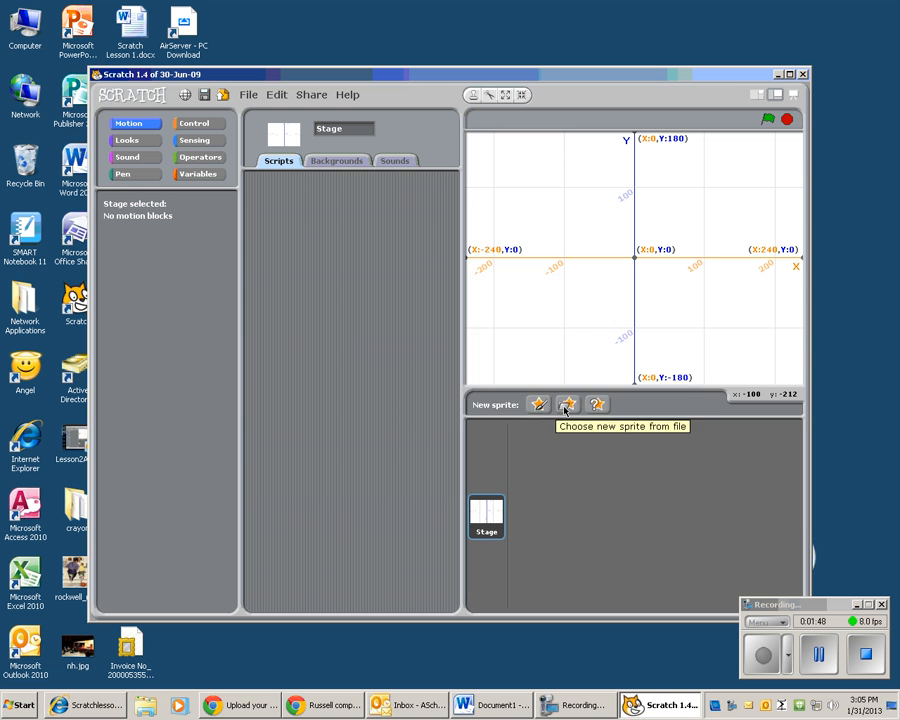
- Add a new cat sprite using the cat1-a costume from the Animals folder
{"action": "left_click", "coordinate": [568, 404]}
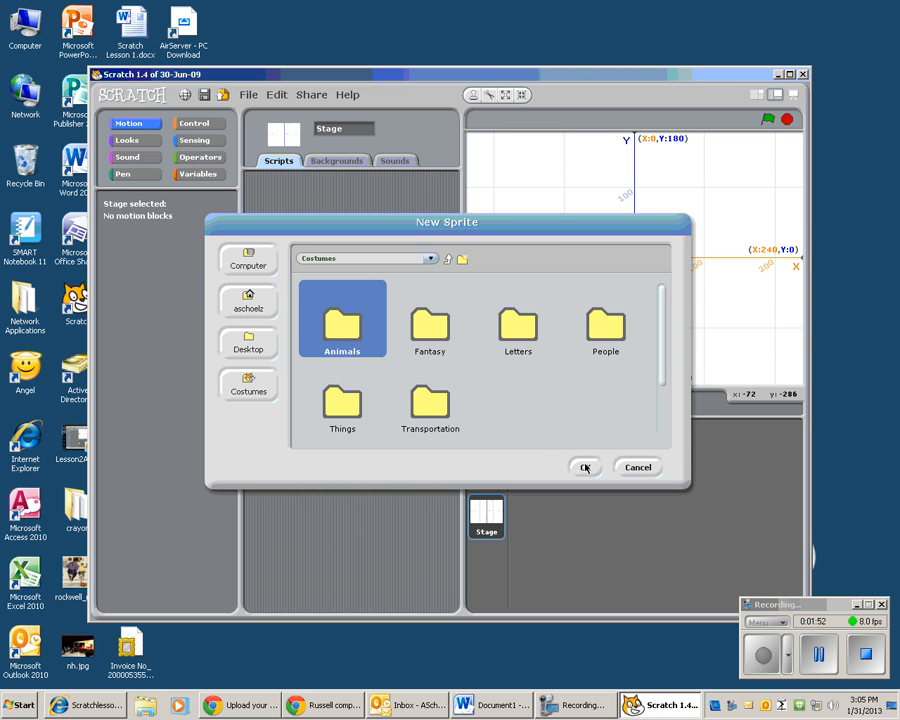
{"action": "double_click", "coordinate": [342, 318]}
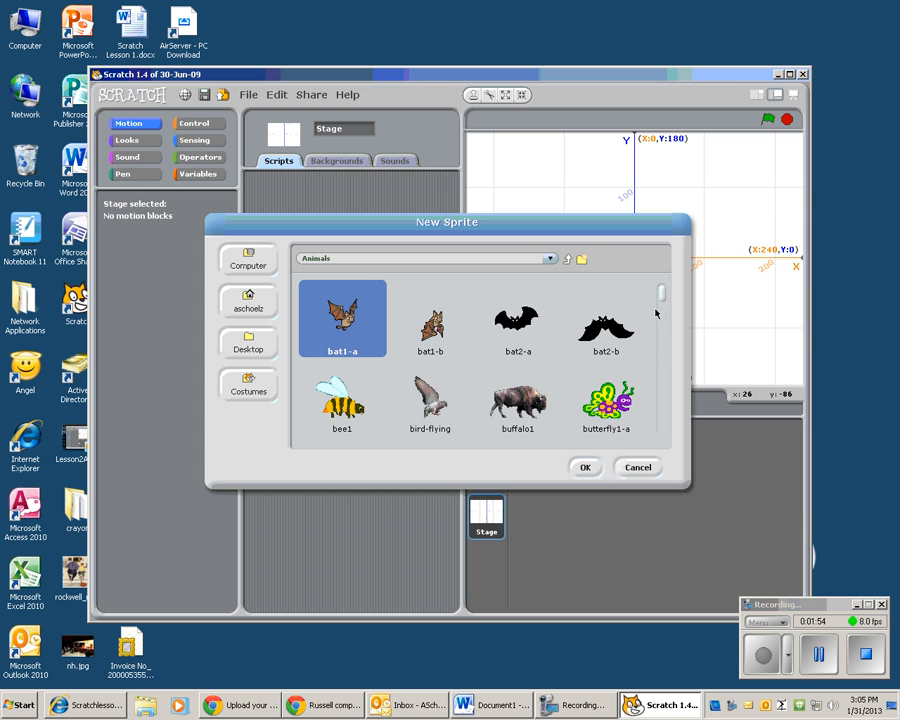
{"action": "scroll", "scroll_direction": "down", "scroll_amount": 3}
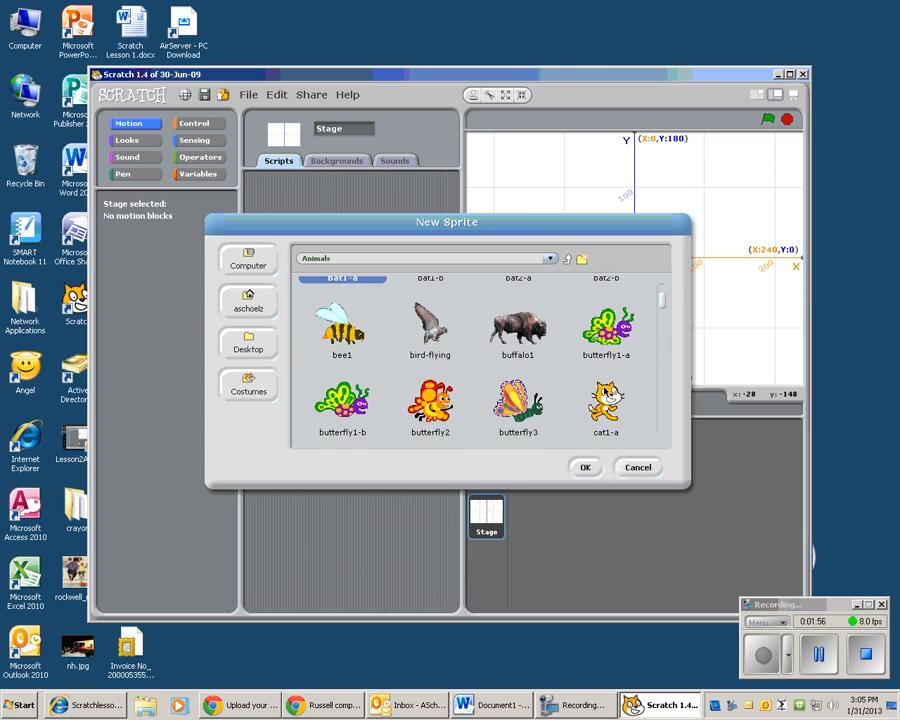
{"action": "left_click", "coordinate": [586, 468]}
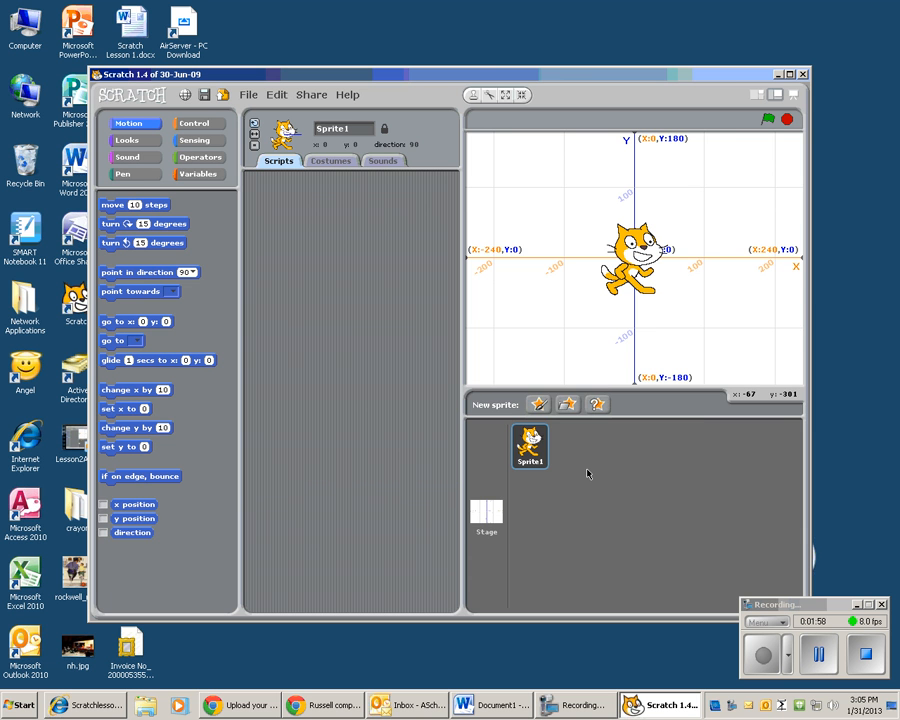